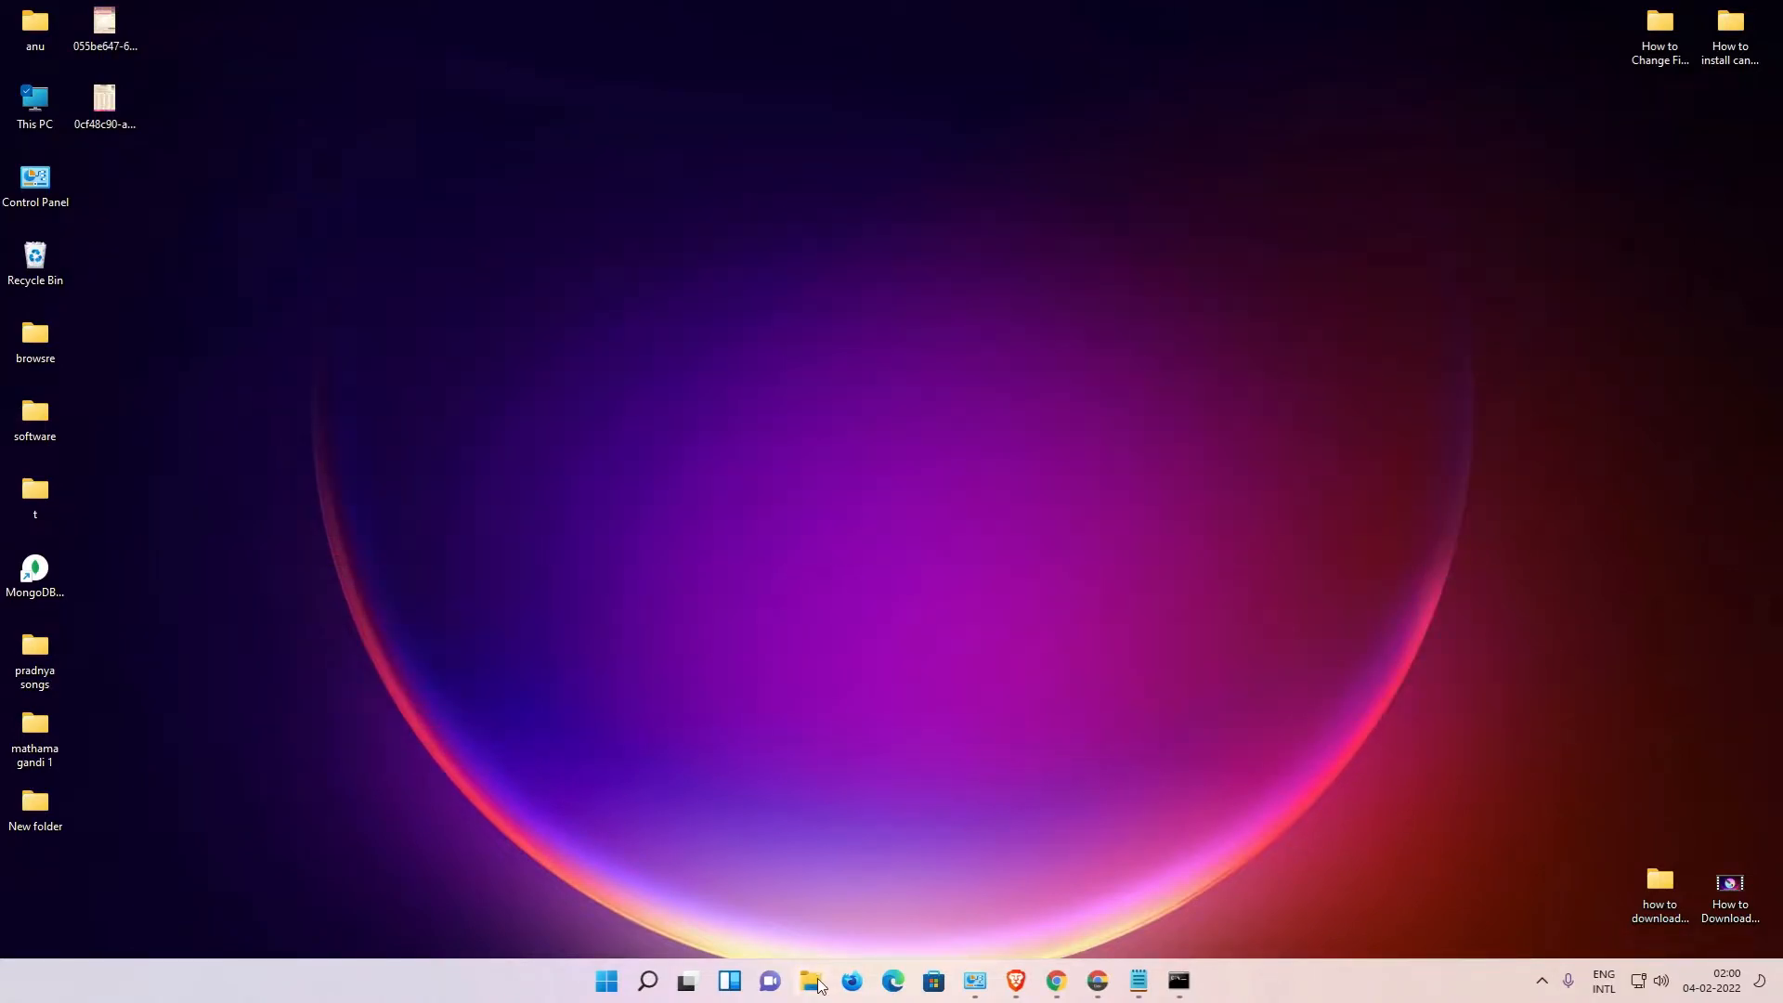
# - Open the 'cheak this' folder on Local Disk (D:) via This PC in File Explorer
pyautogui.click(814, 981)
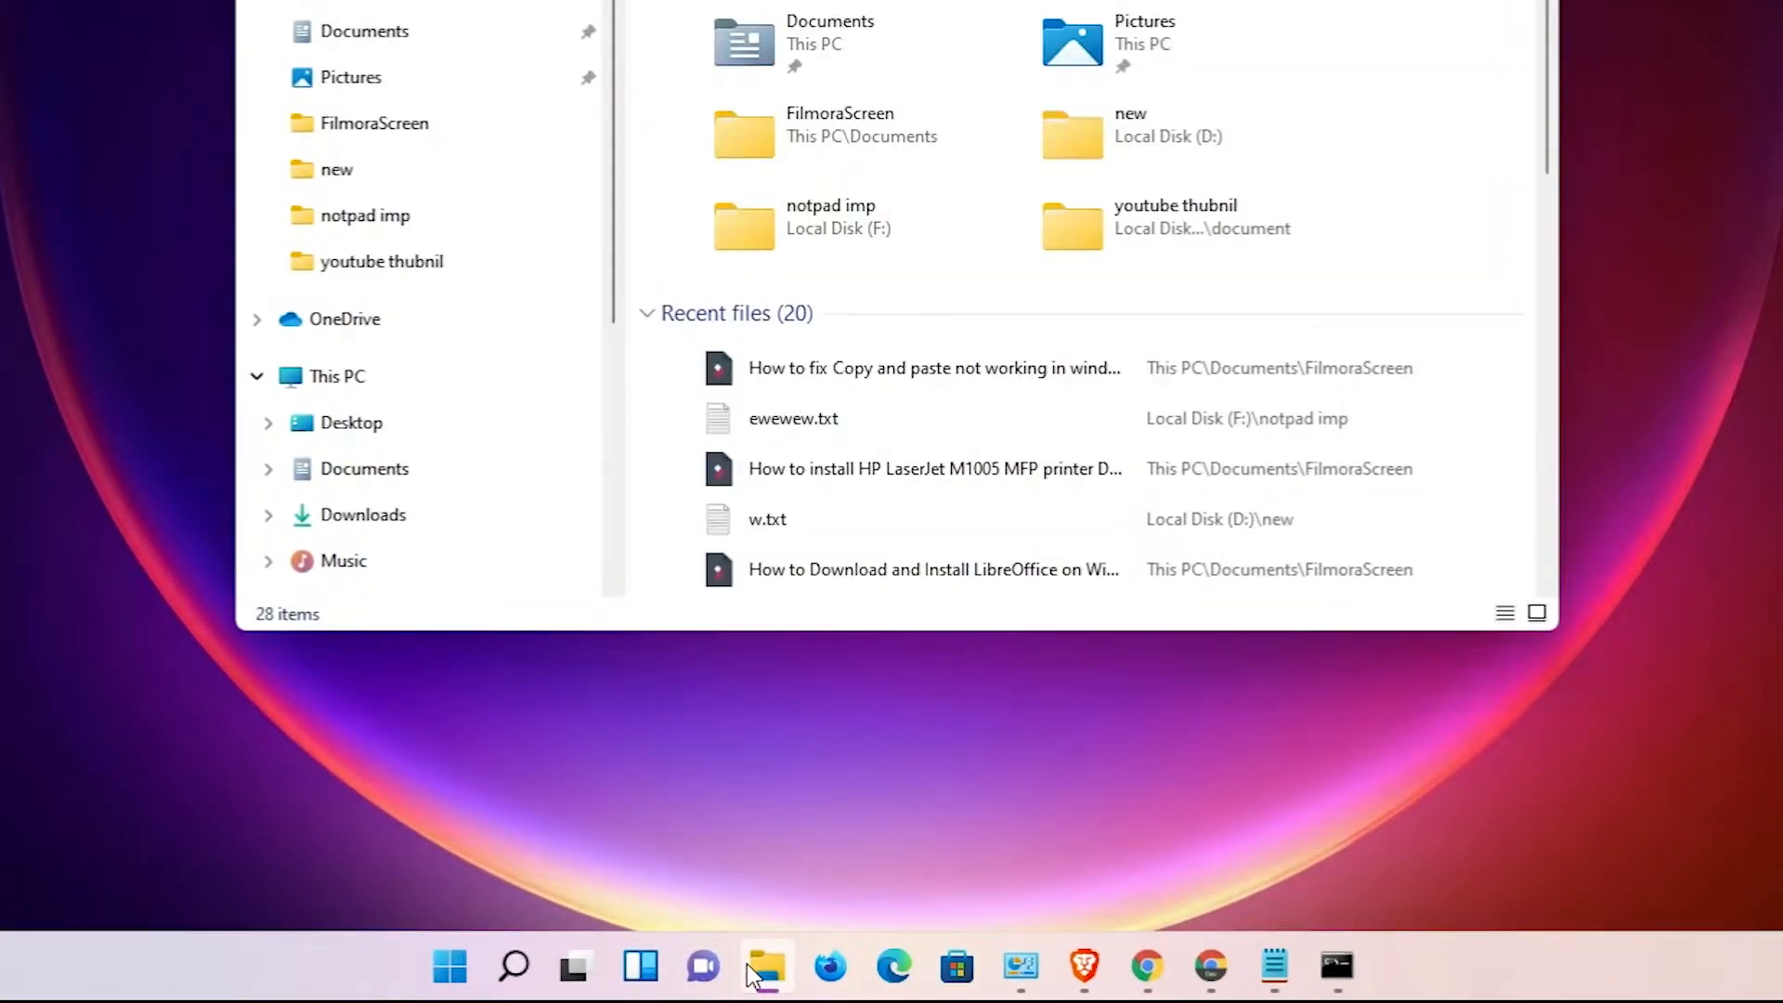
pyautogui.click(763, 968)
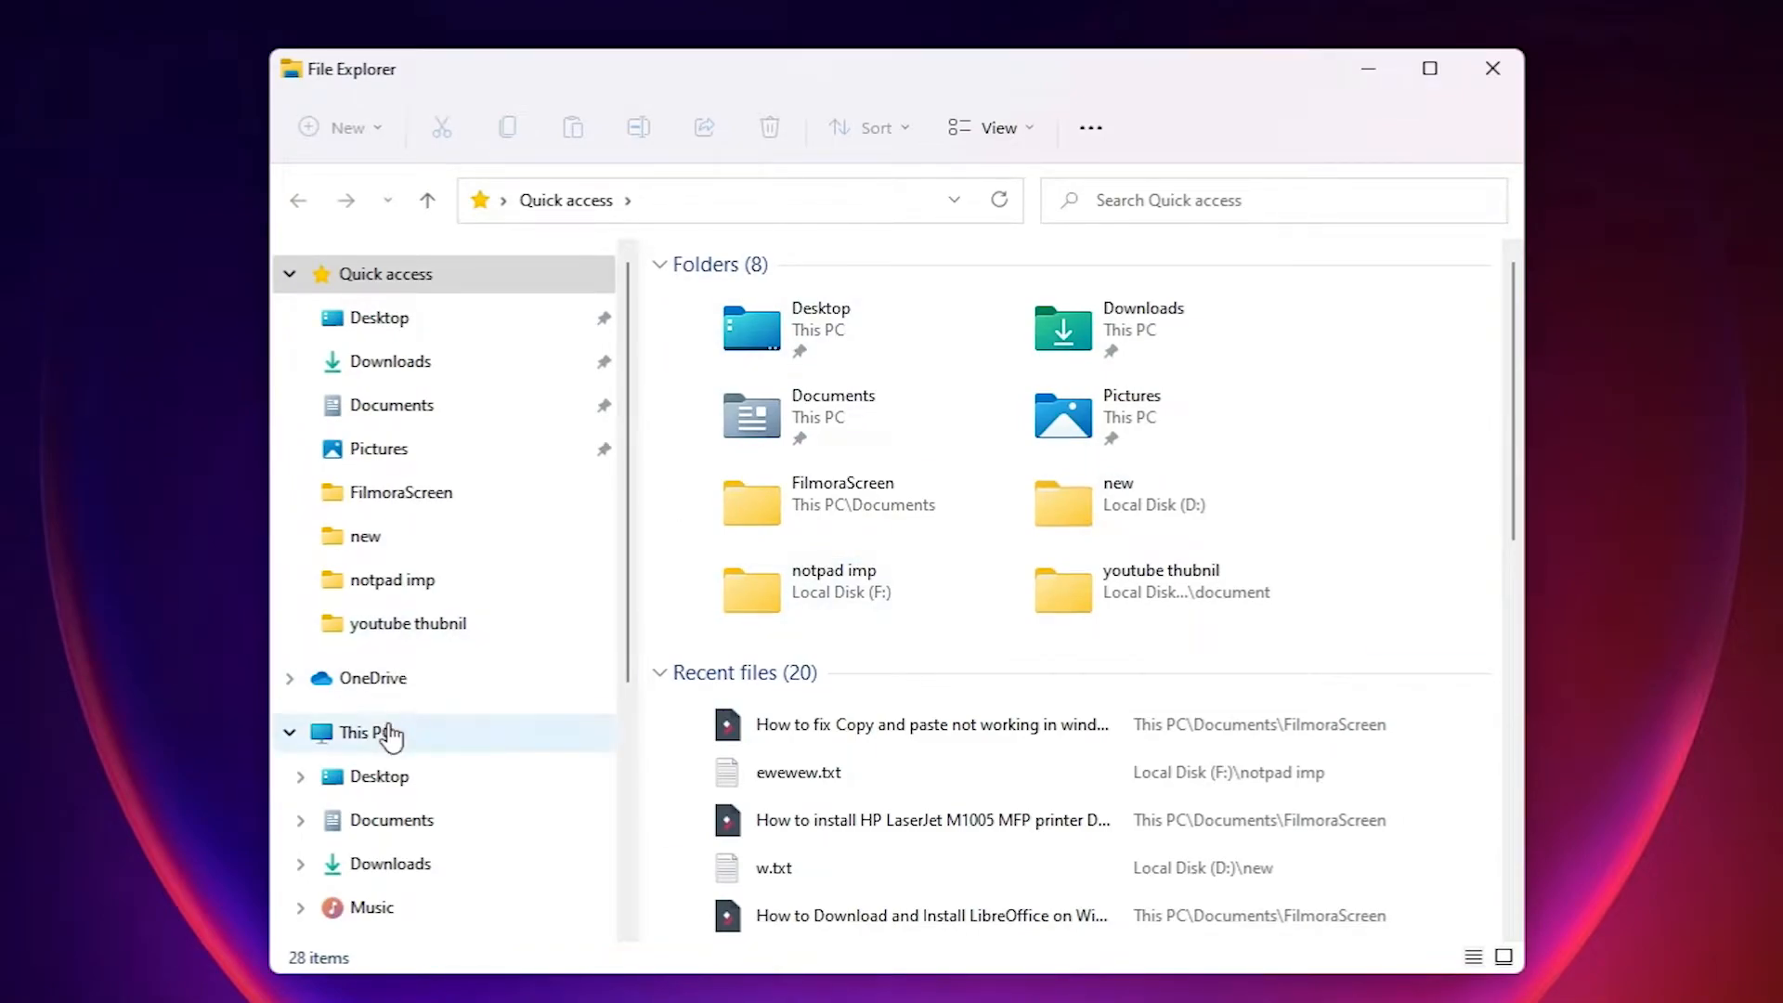
pyautogui.click(366, 733)
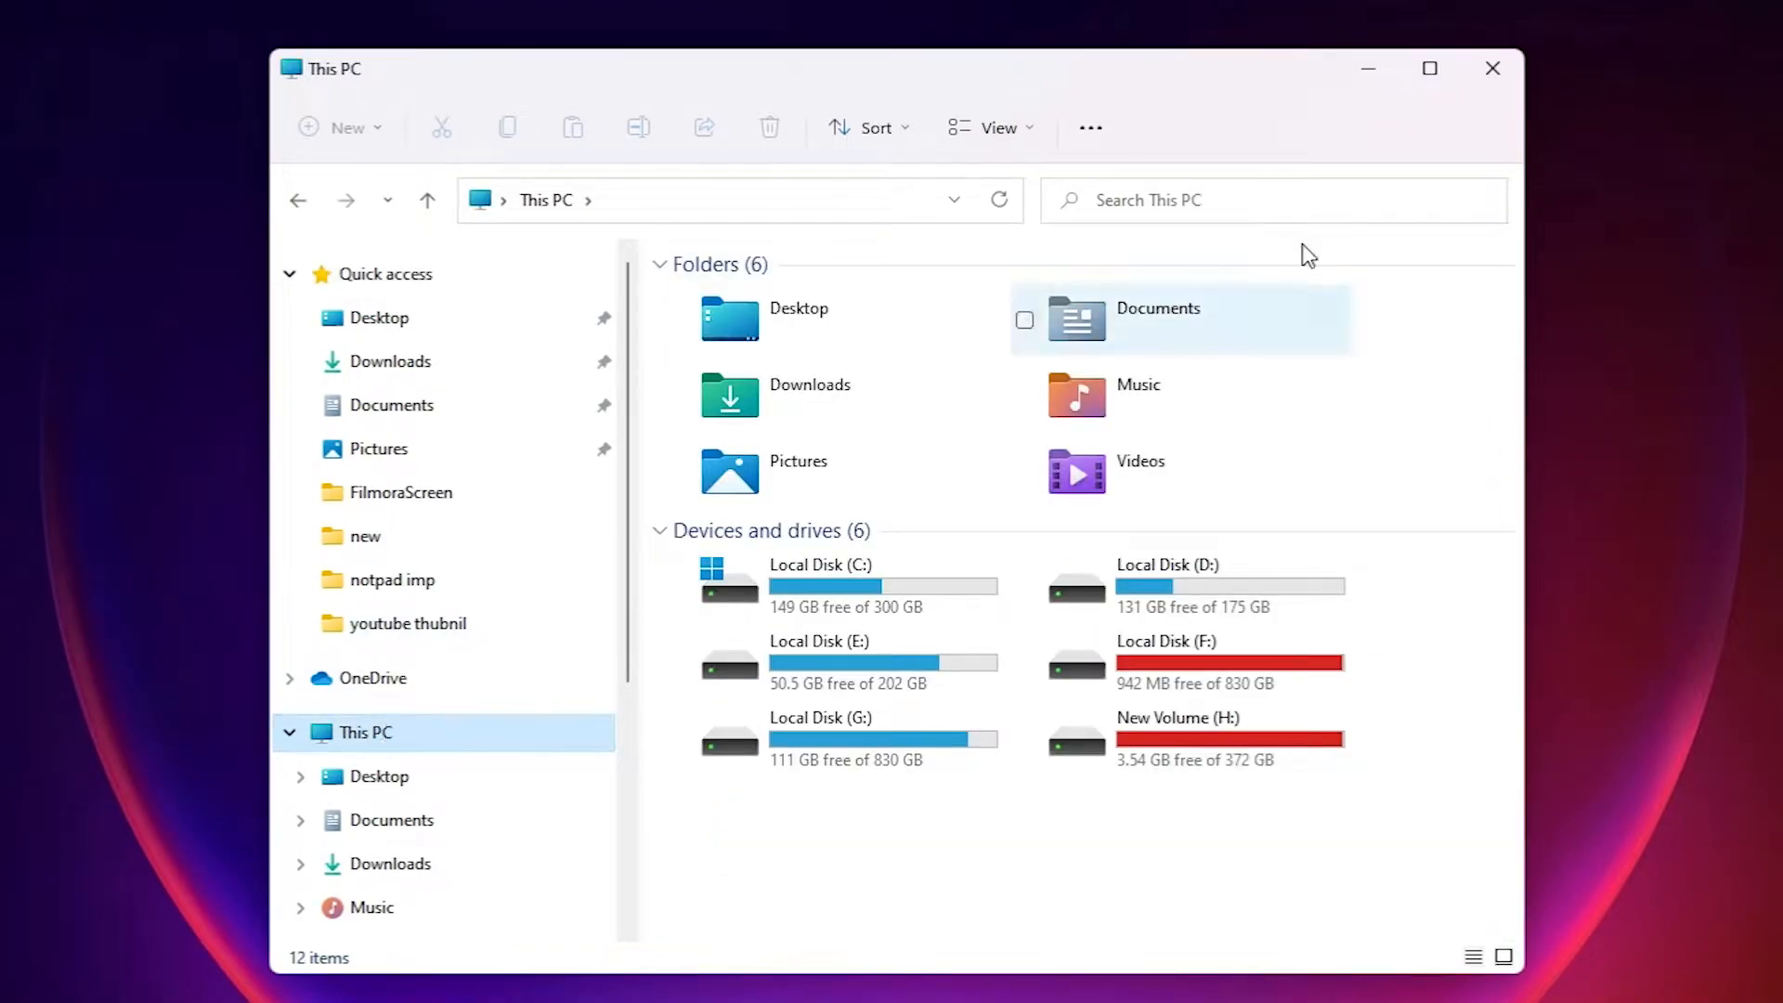
pyautogui.doubleClick(1167, 563)
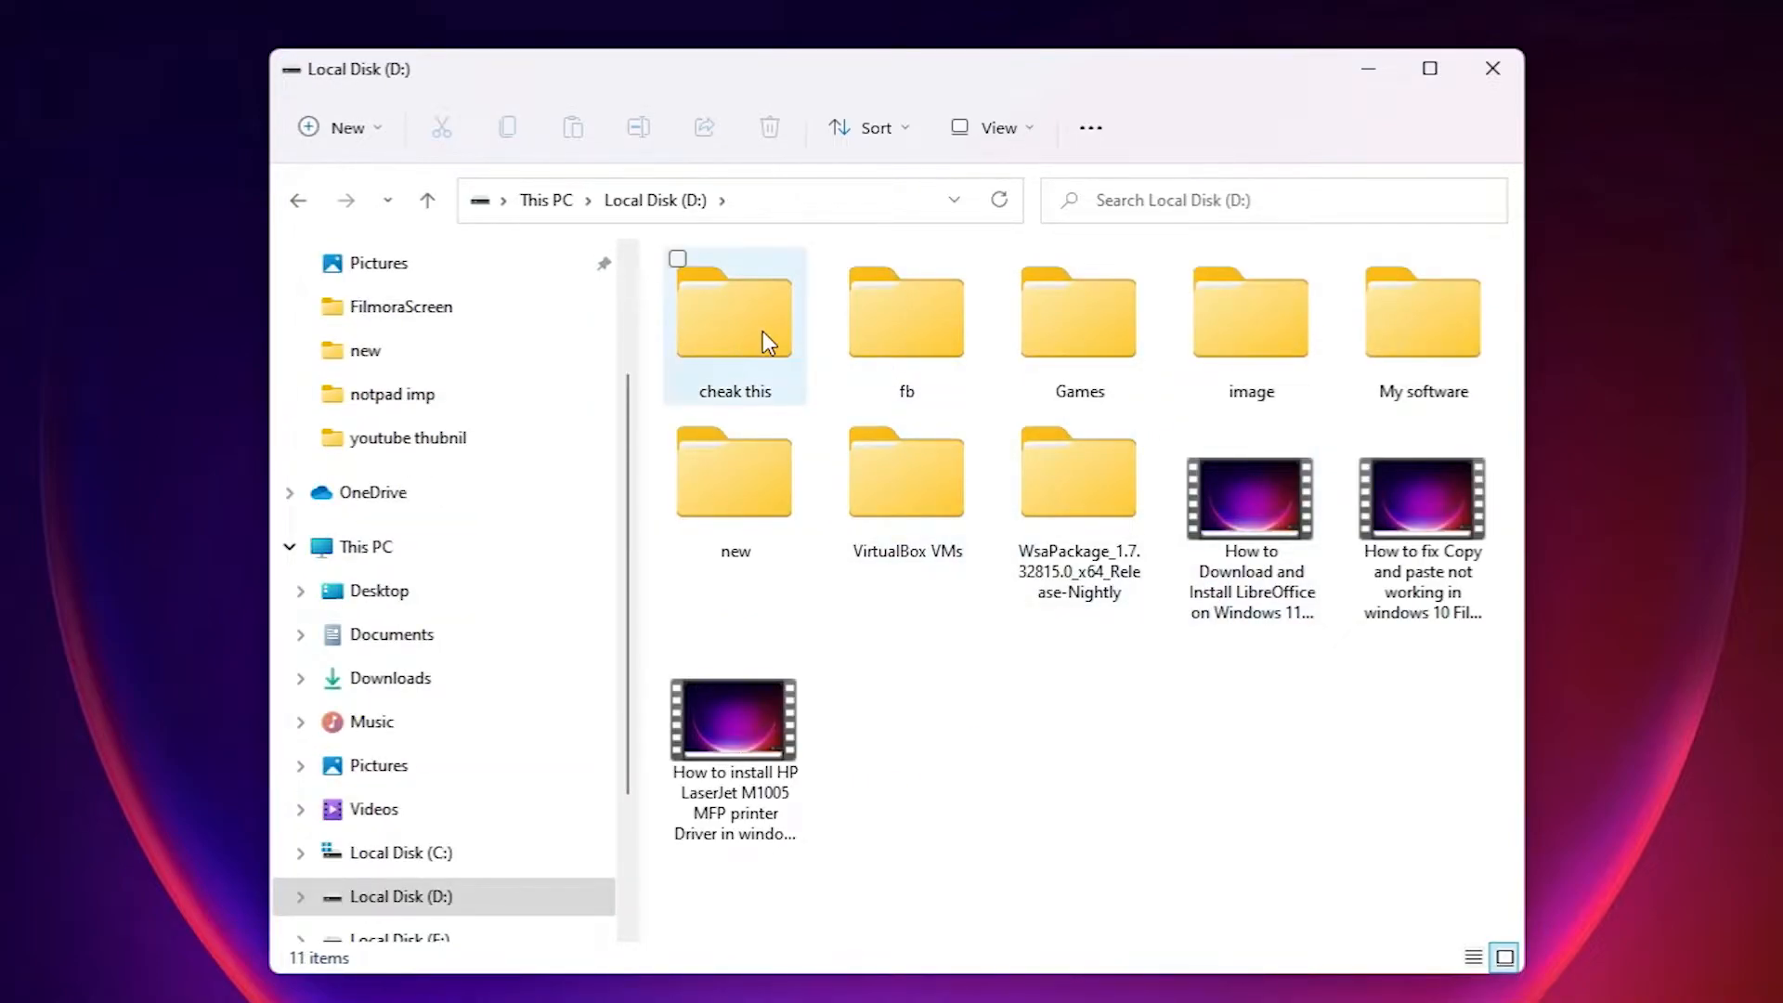
pyautogui.doubleClick(734, 311)
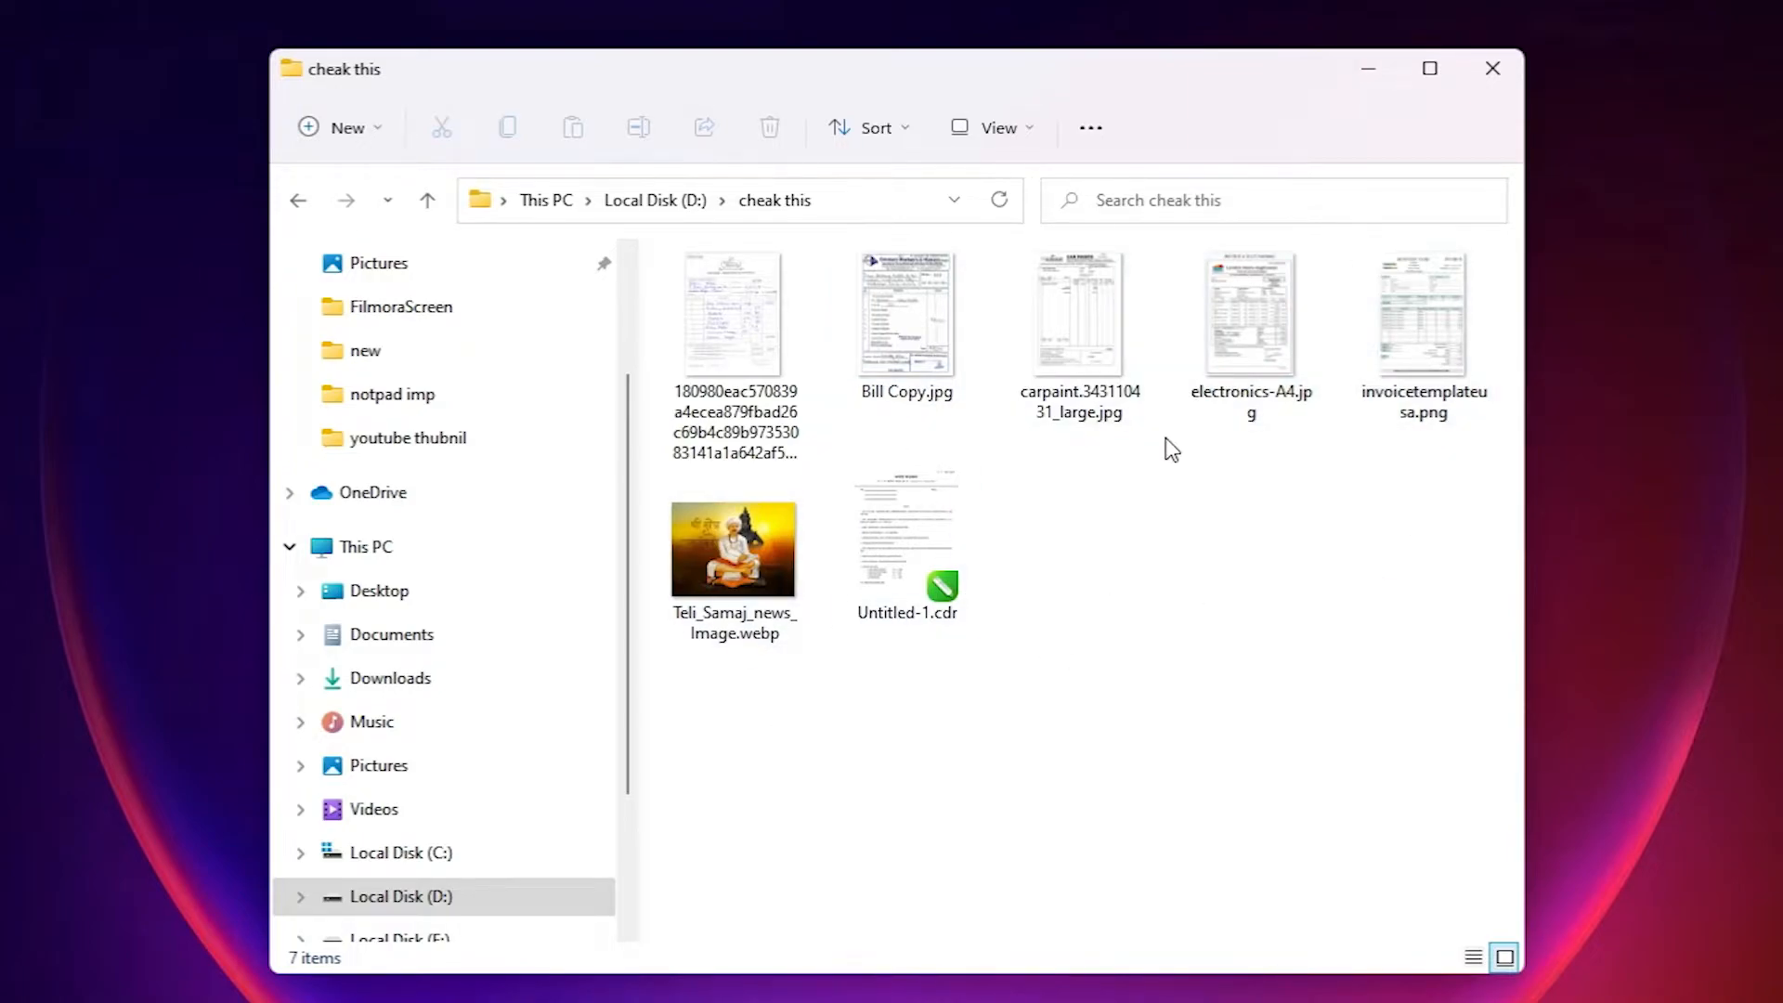
pyautogui.moveTo(1058, 792)
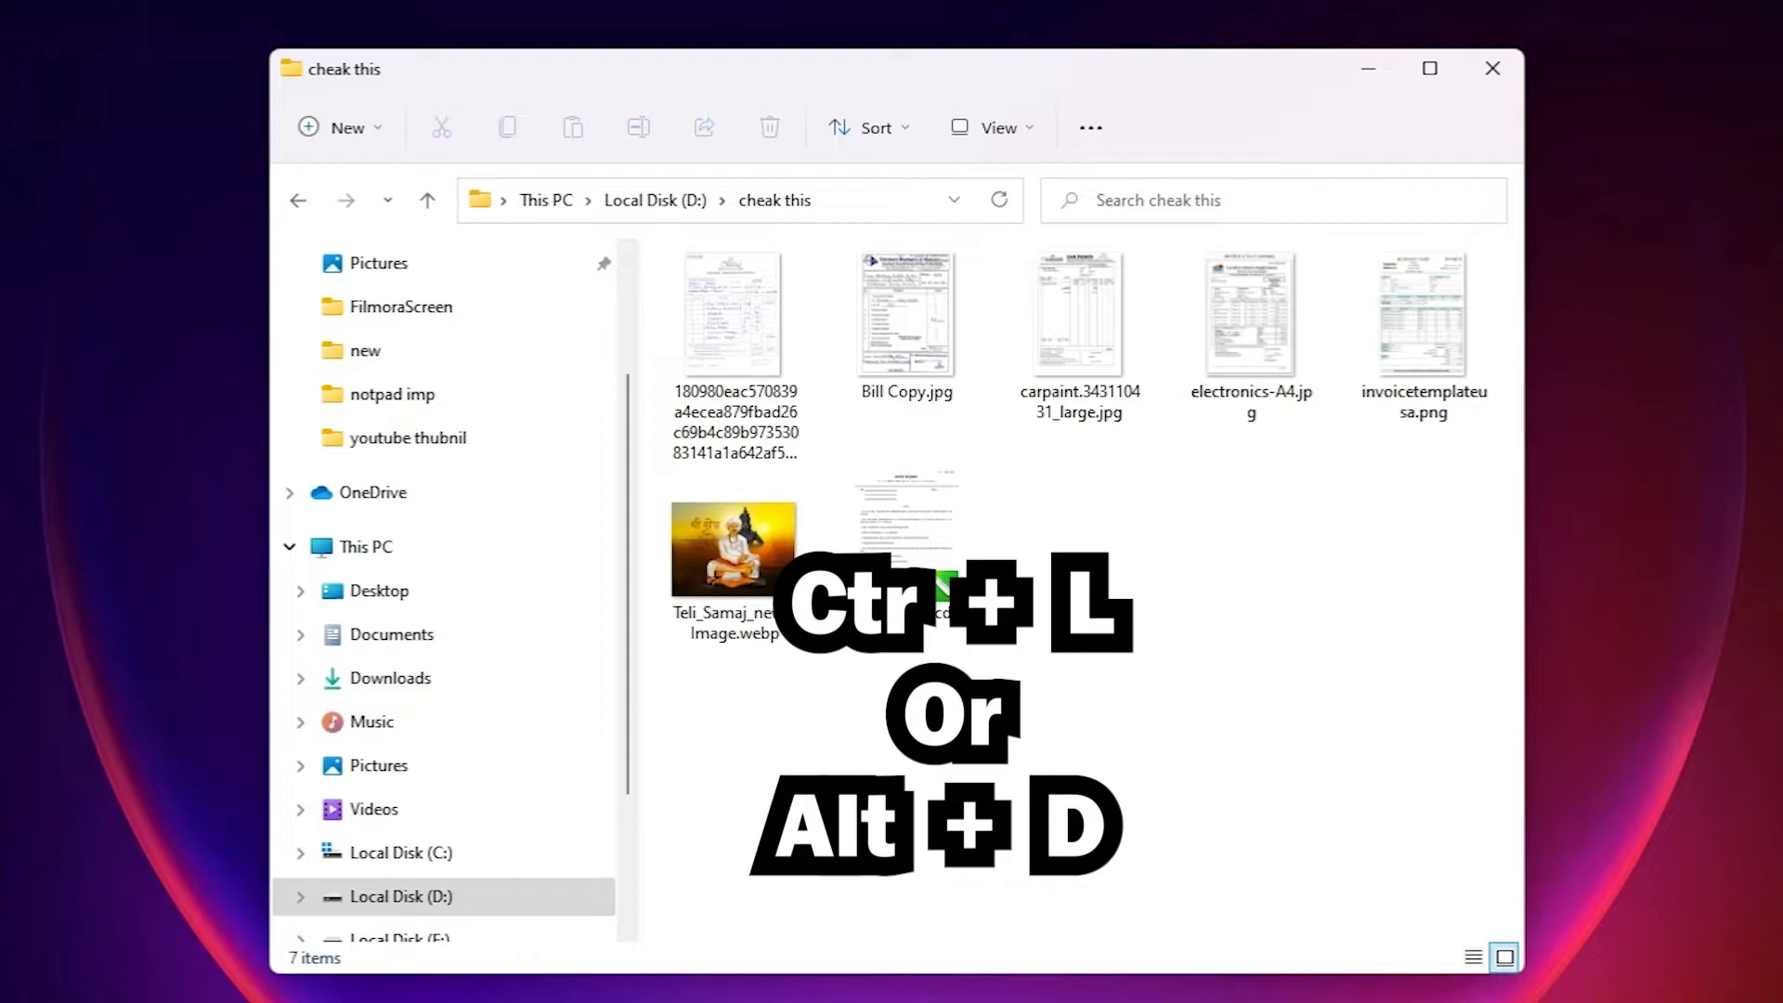
pyautogui.press('ctrl+l')
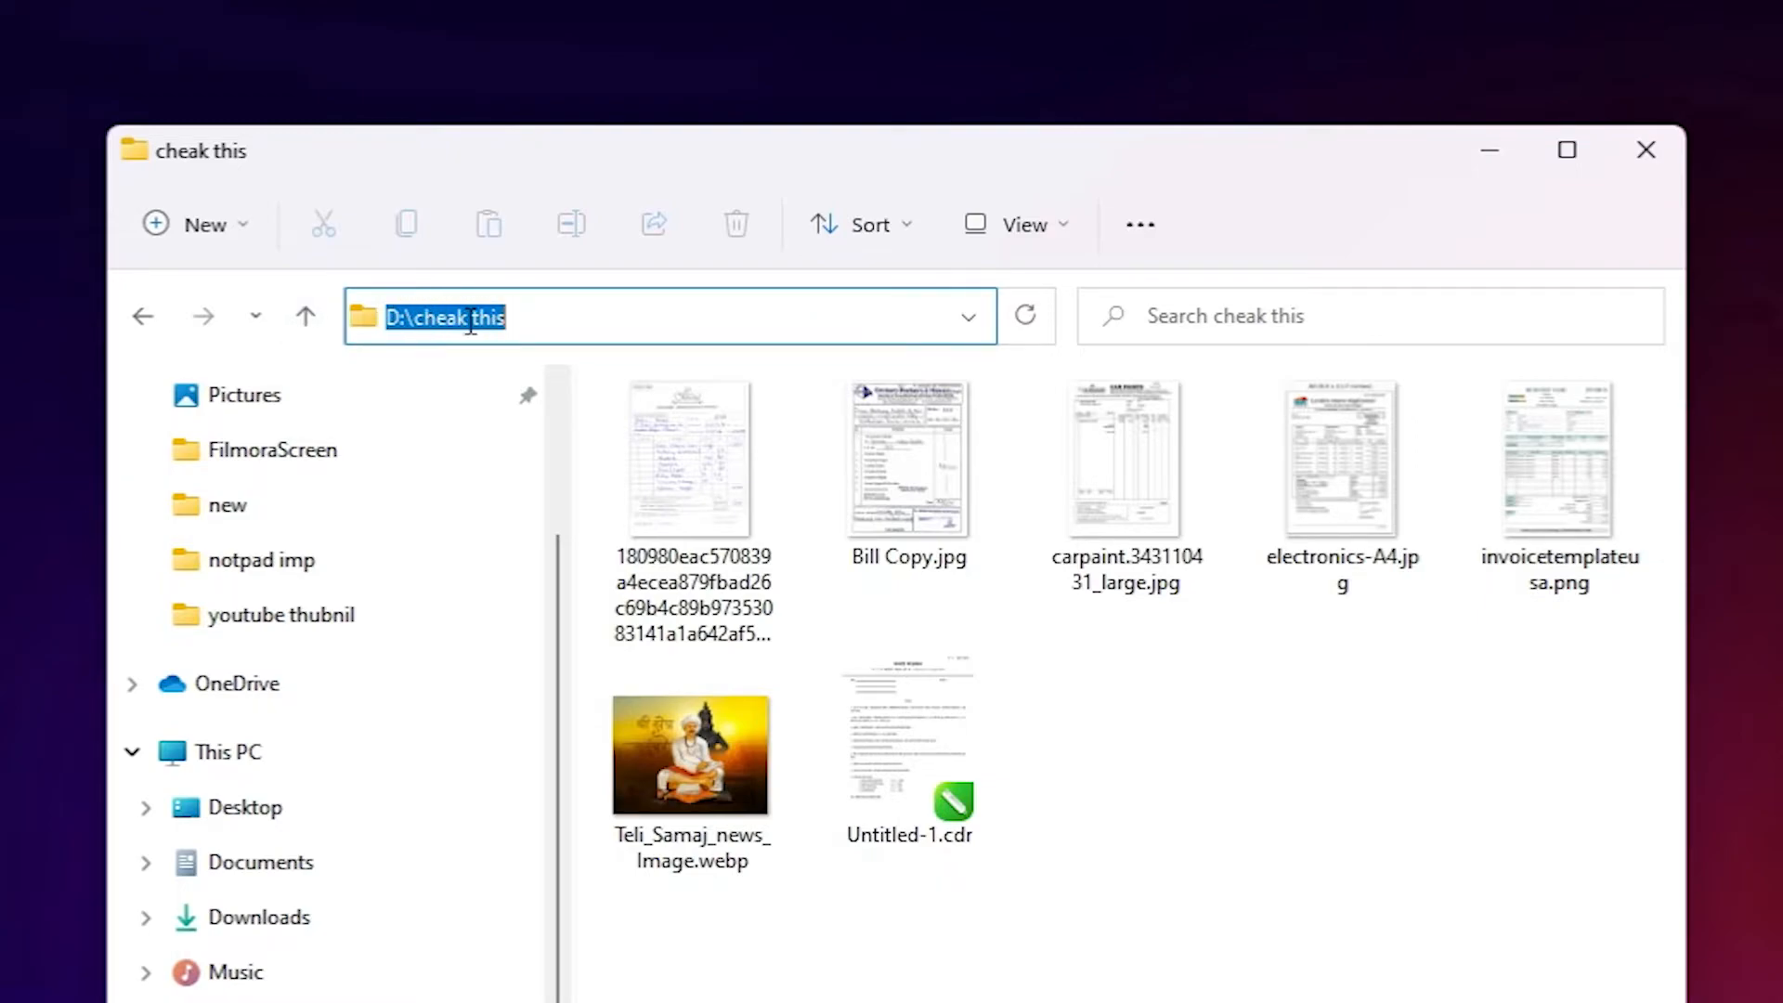
# - Copy the folder path D:\cheak this from the address bar
pyautogui.rightClick(466, 318)
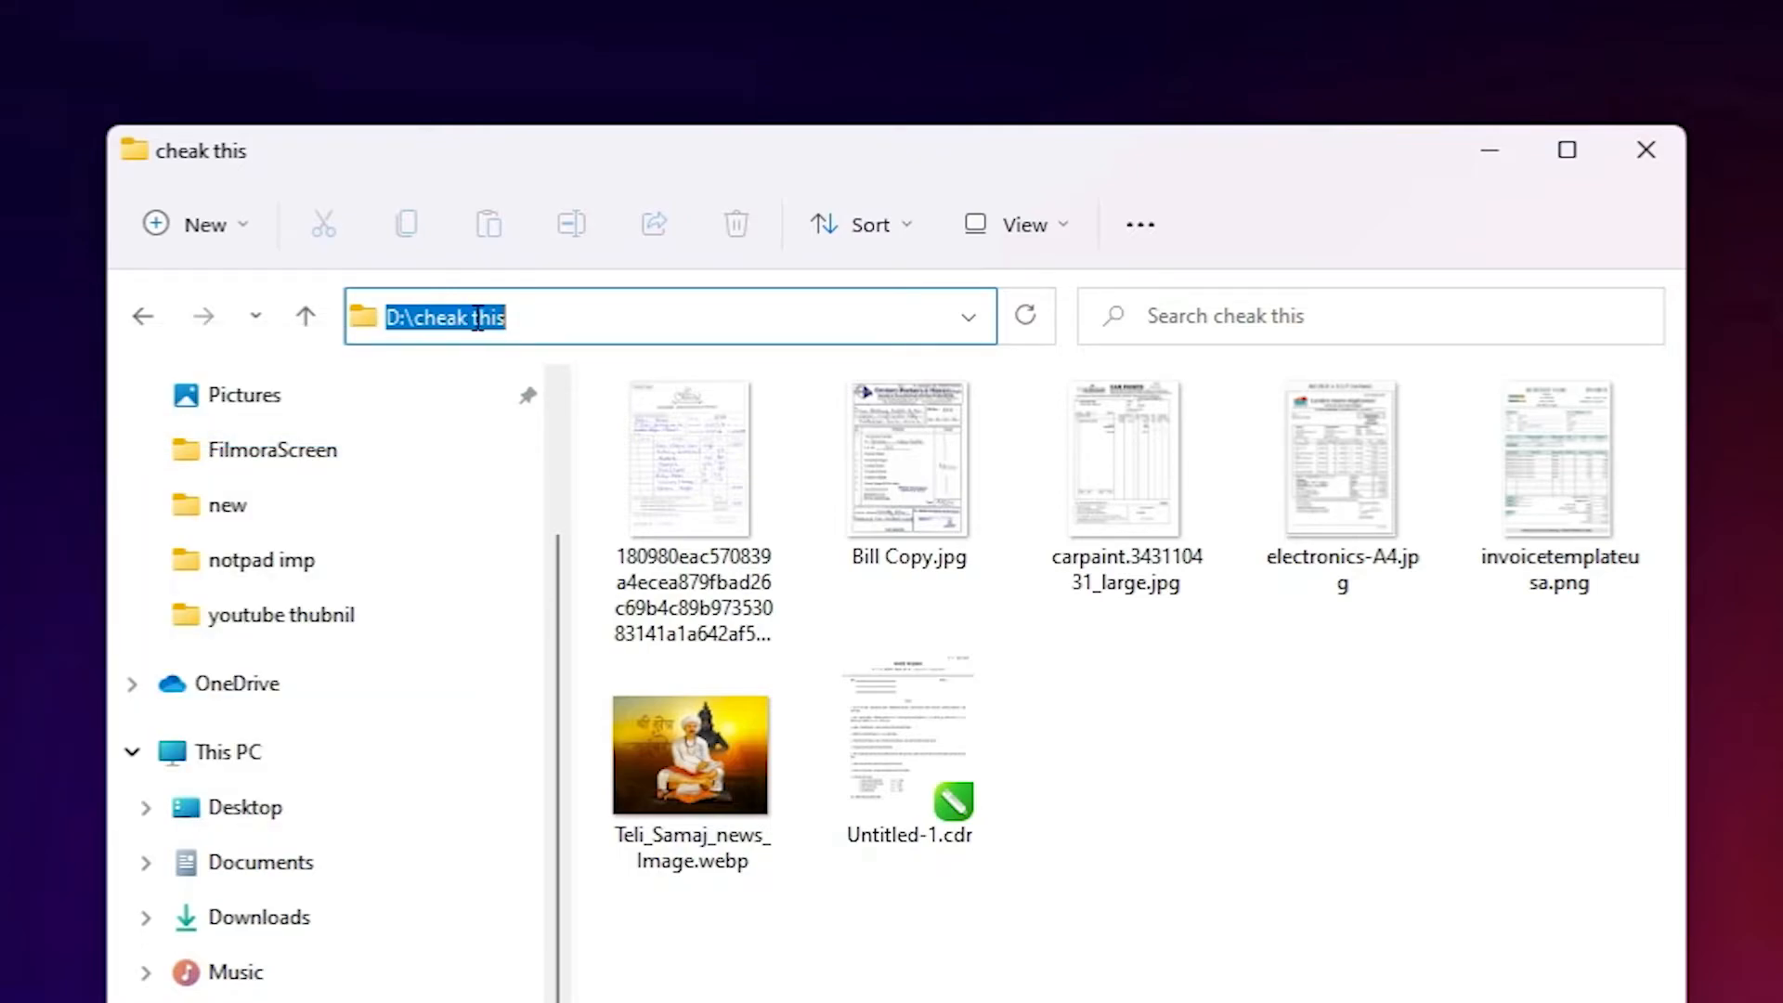
pyautogui.rightClick(466, 315)
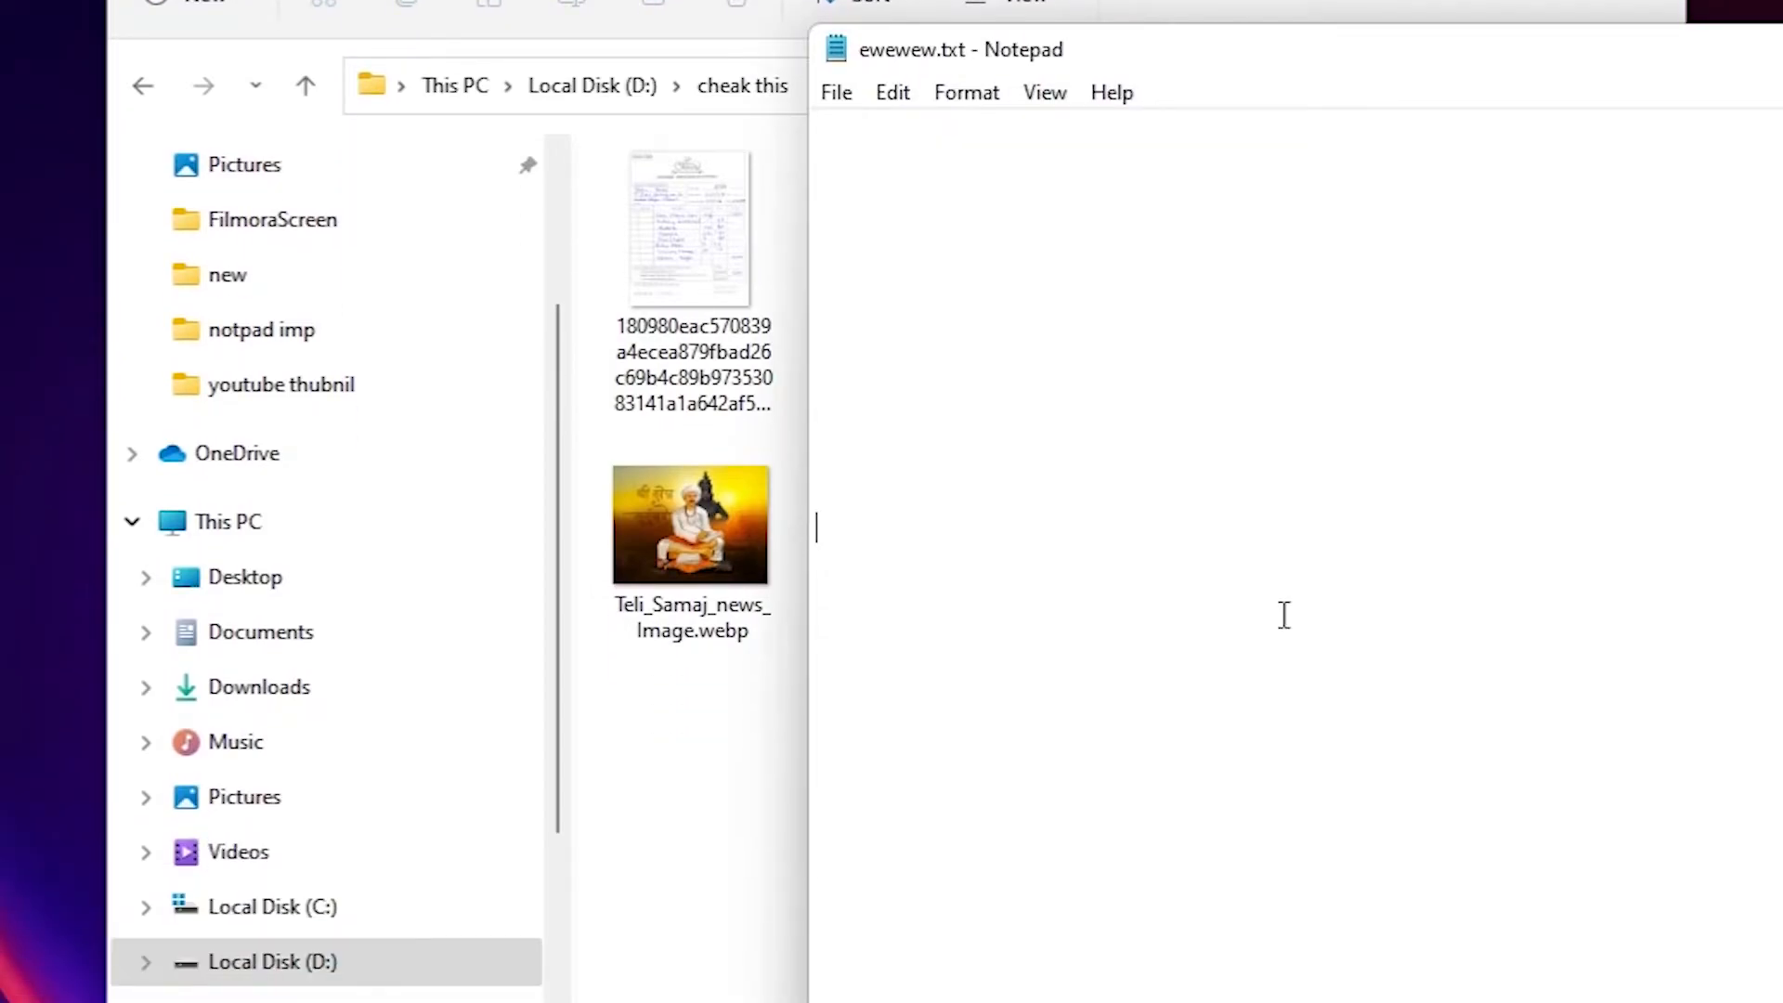
pyautogui.moveTo(867, 527)
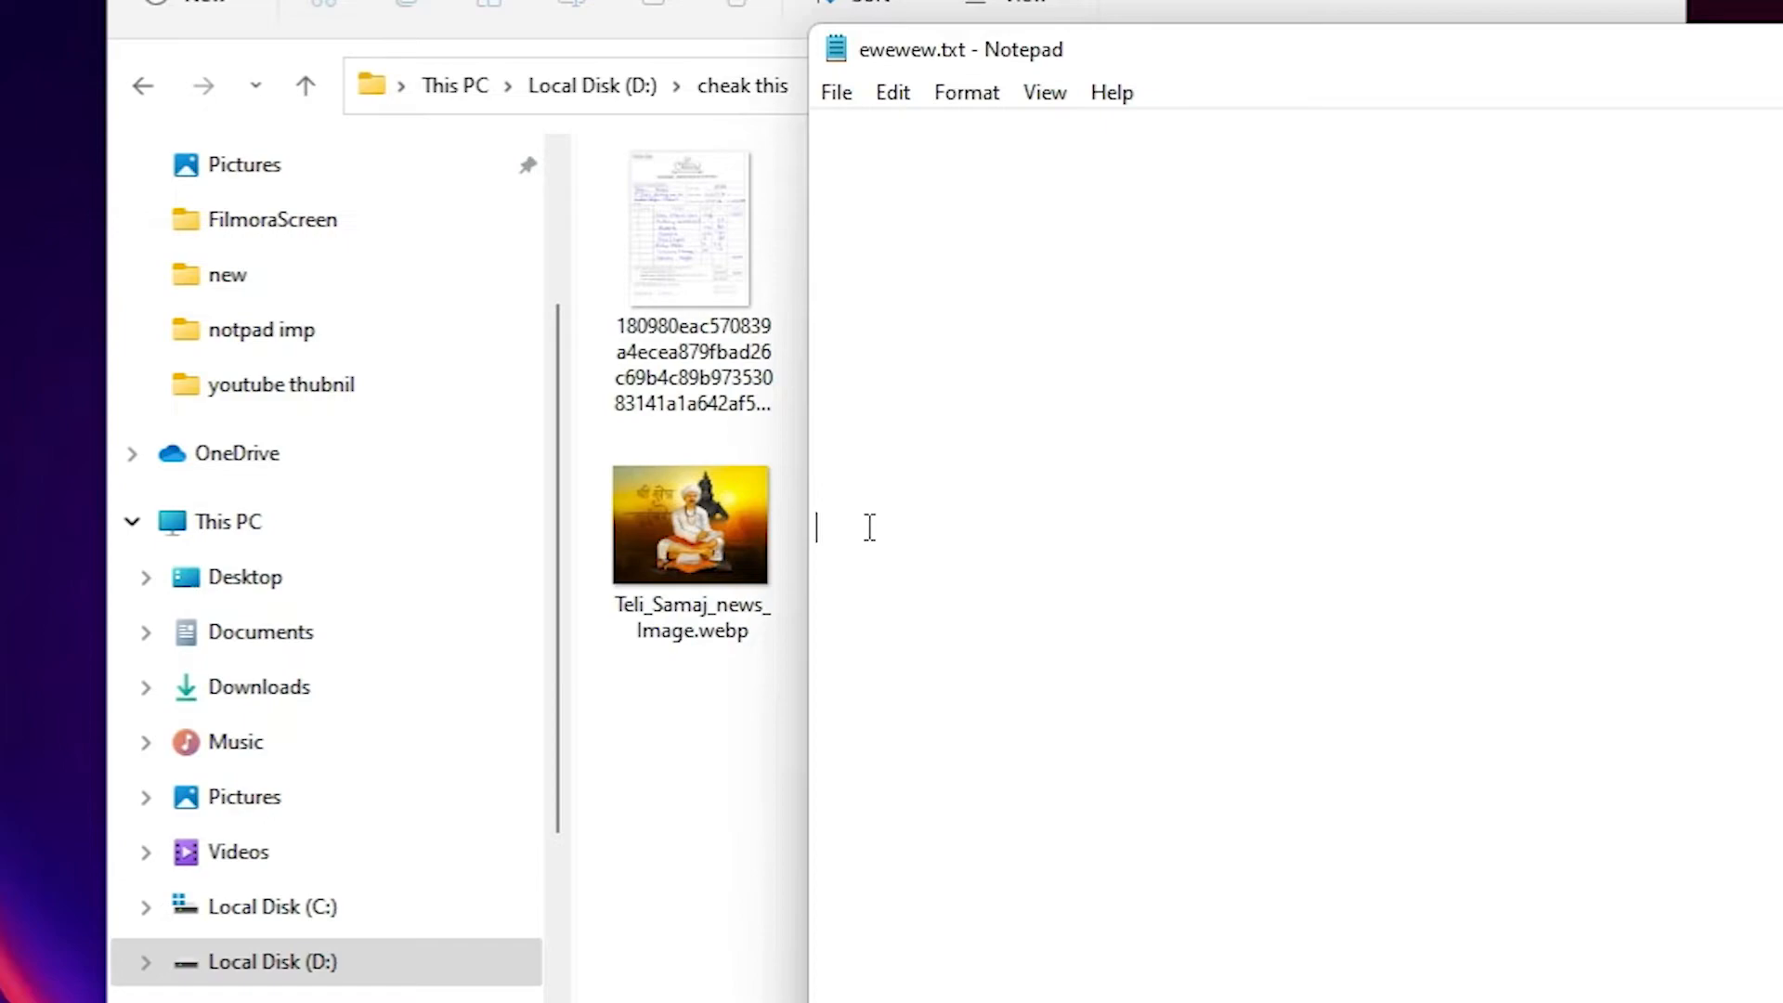
# - Paste D:\cheak this into ewewew.txt and place the cursor after it
pyautogui.write('D:\\cheak this')
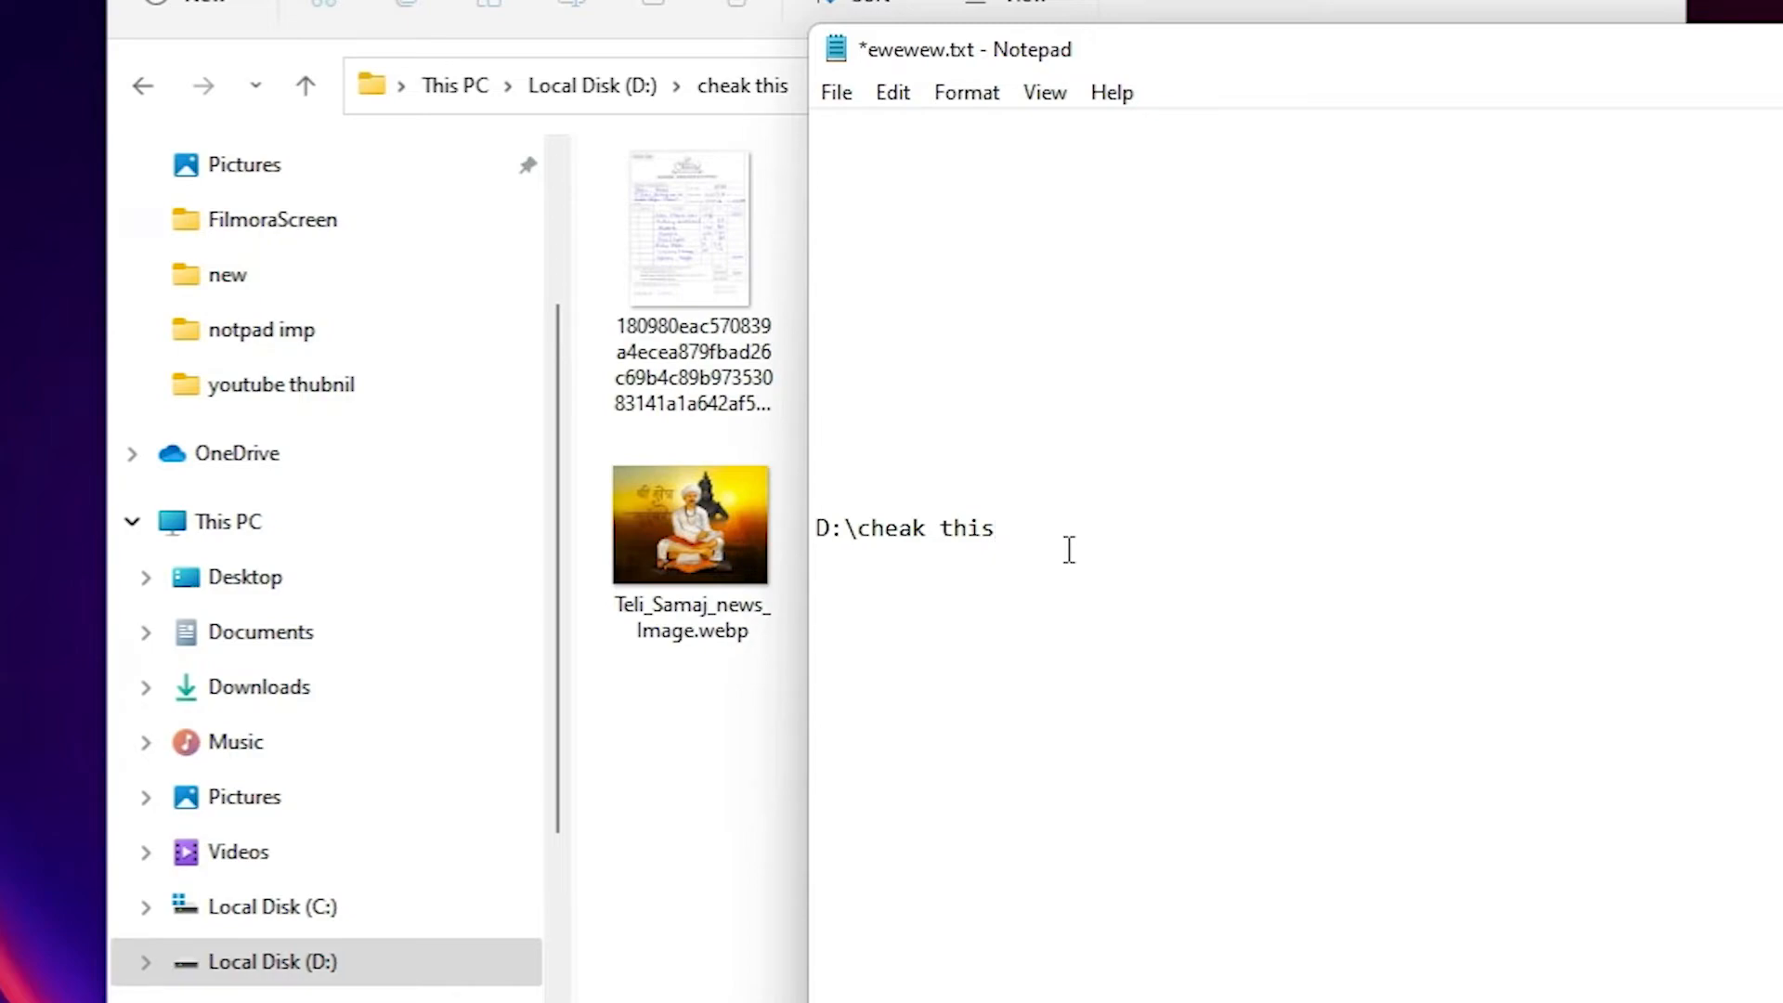
pyautogui.click(993, 527)
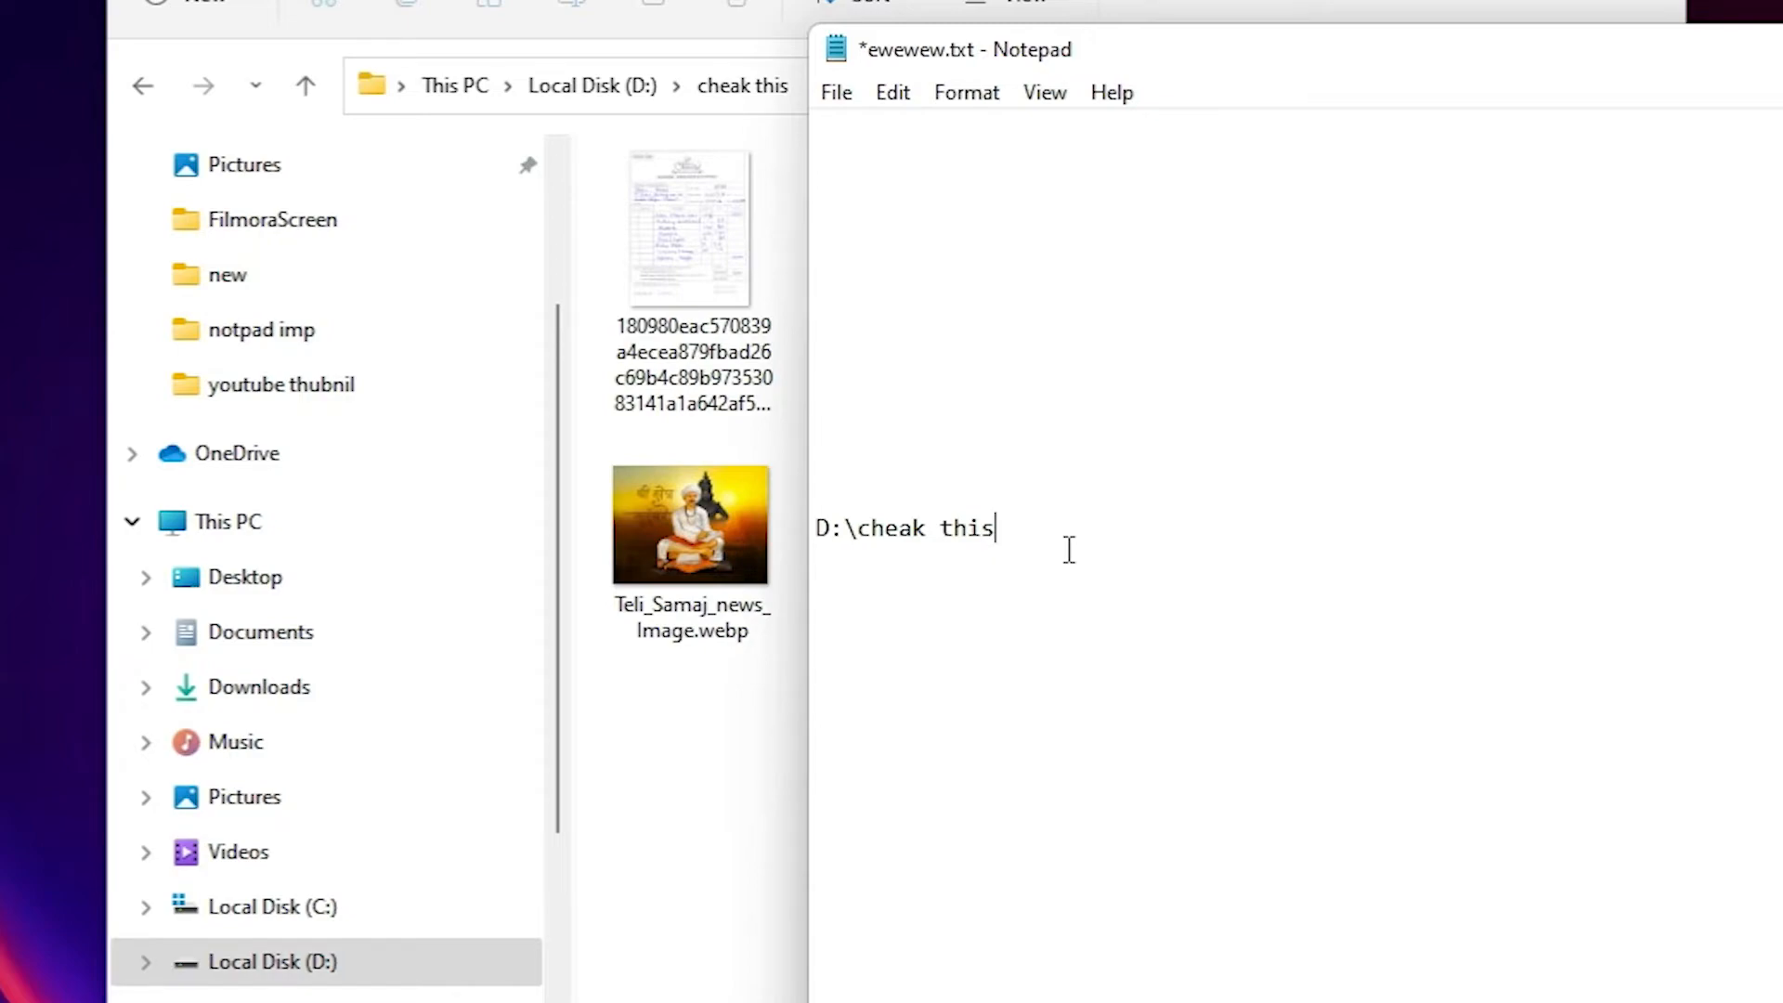